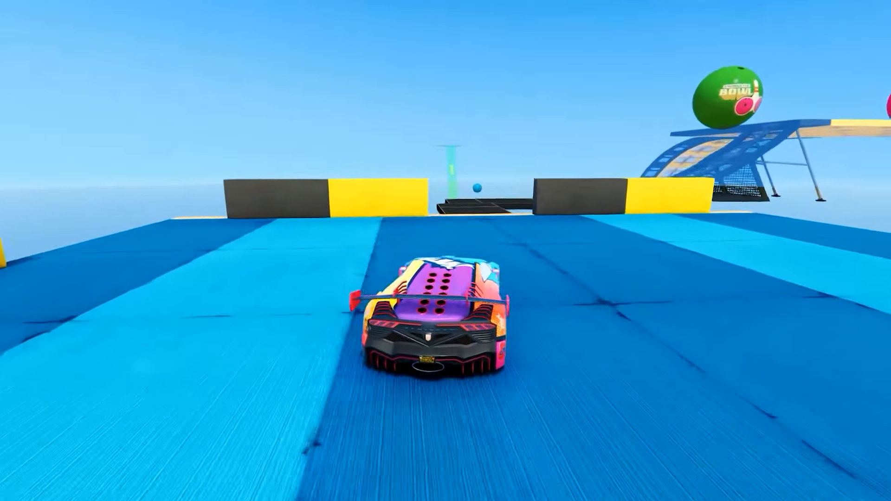
Accelerate through the gap between the yellow barriers onto the narrow dark track
key("w")
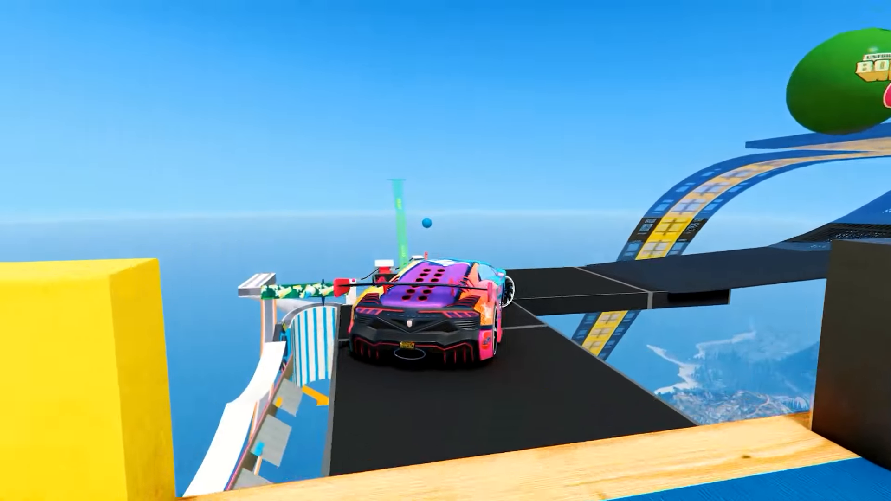